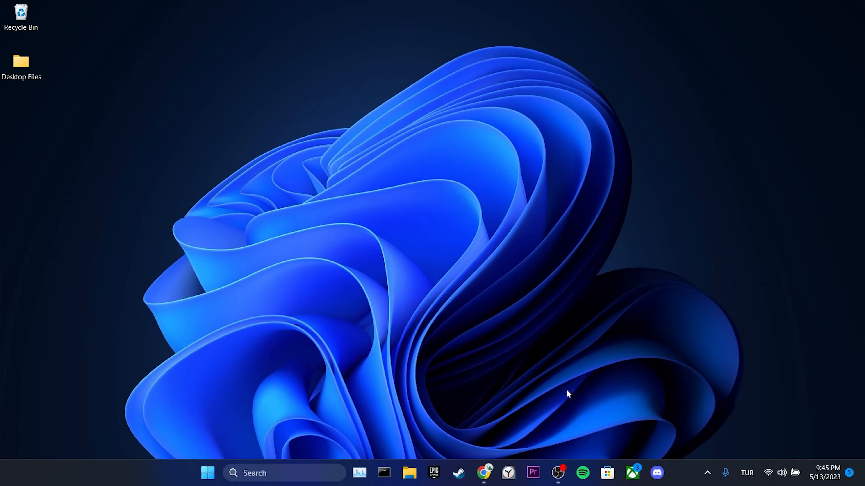
Launch Chrome from the taskbar and show its three-dot main menu.
click(484, 472)
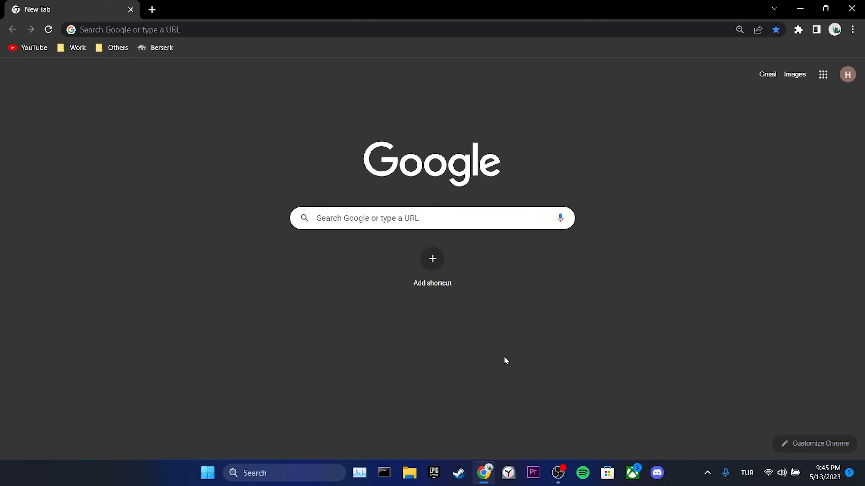
click(851, 29)
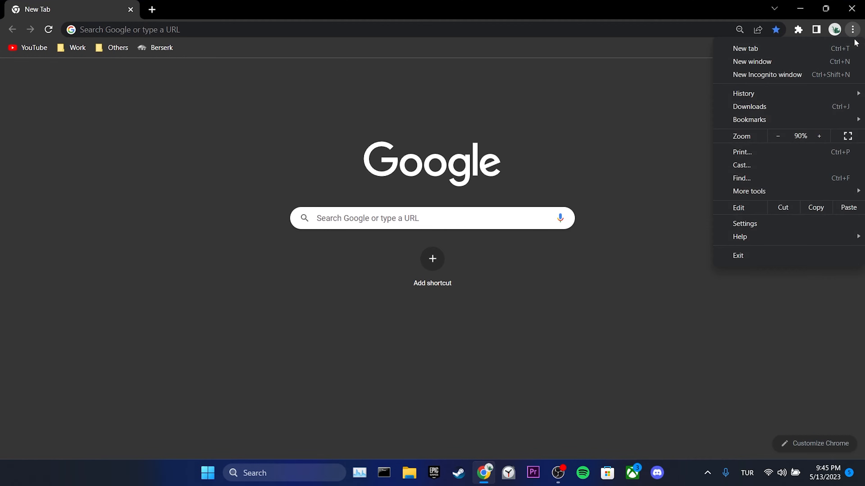
Go to Settings and reach the Privacy and security section.
click(745, 224)
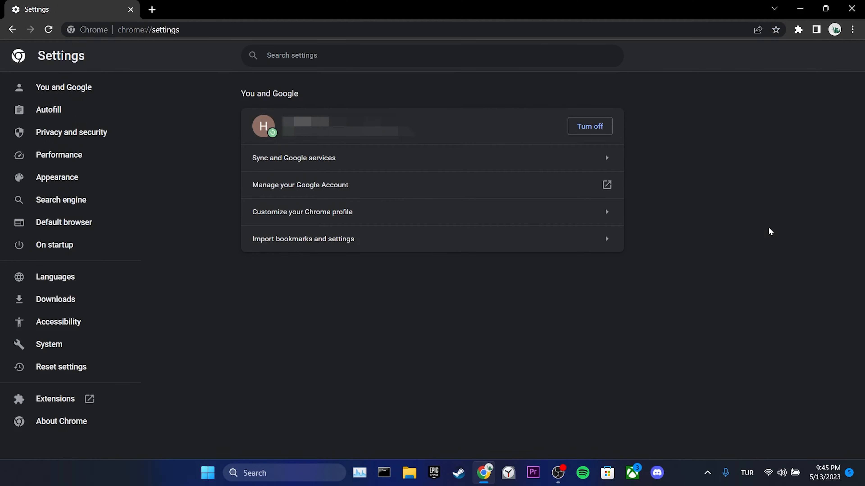
mouse_move(81, 425)
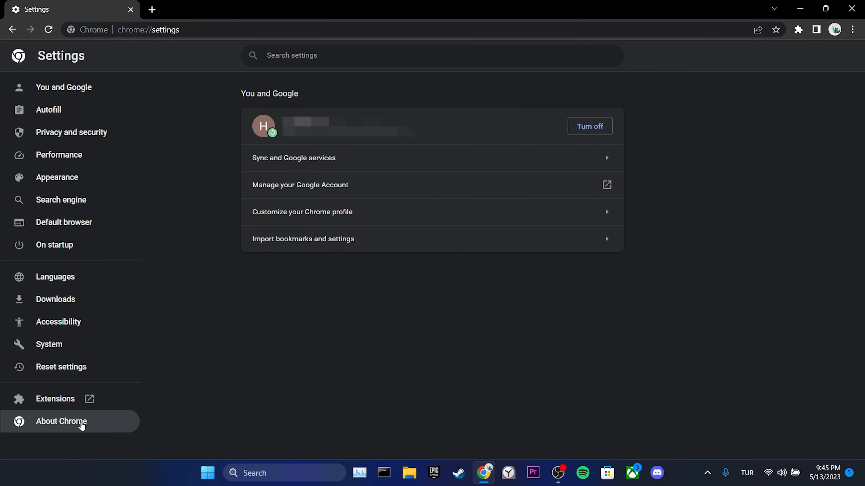
click(61, 422)
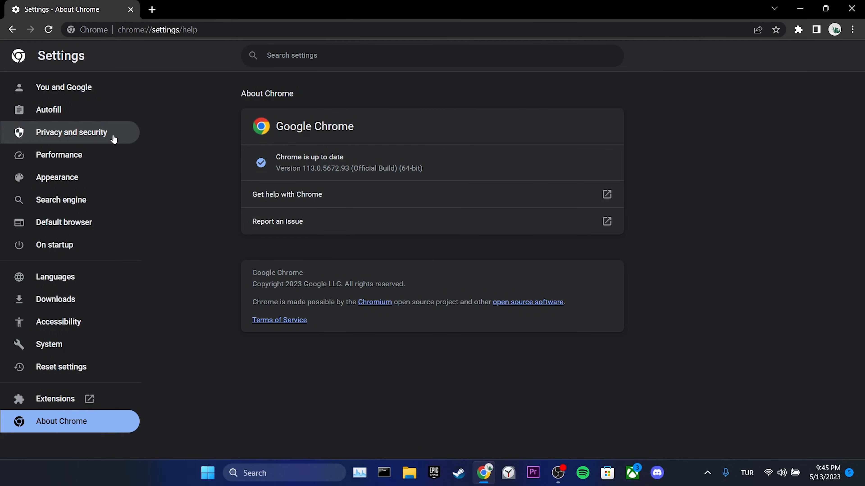
click(71, 133)
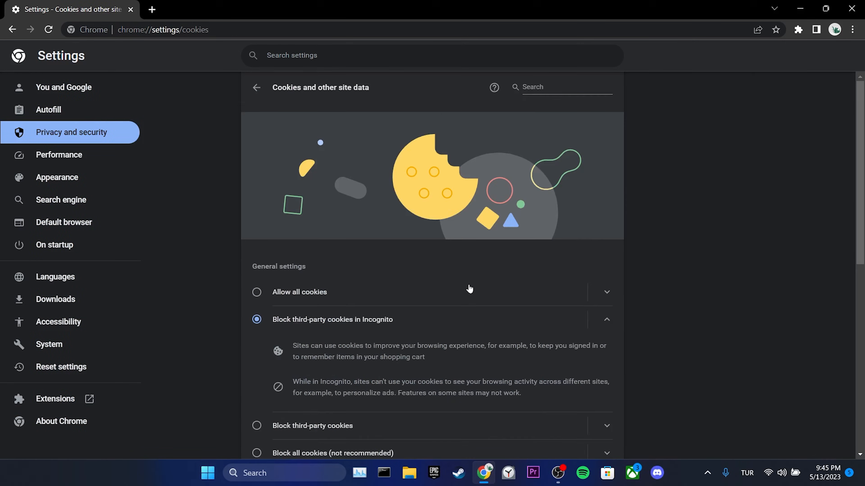
Search site data for 'imgur' and delete all stored data for imgur.com.
scroll(down, 3)
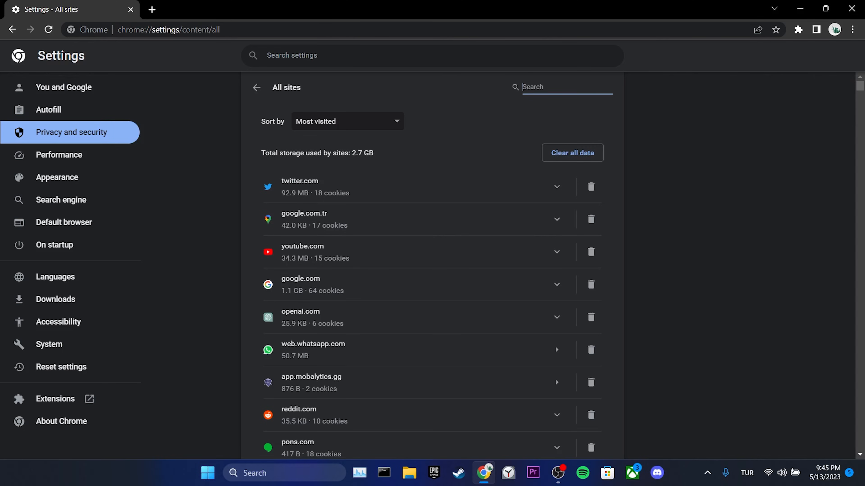
text(imgur)
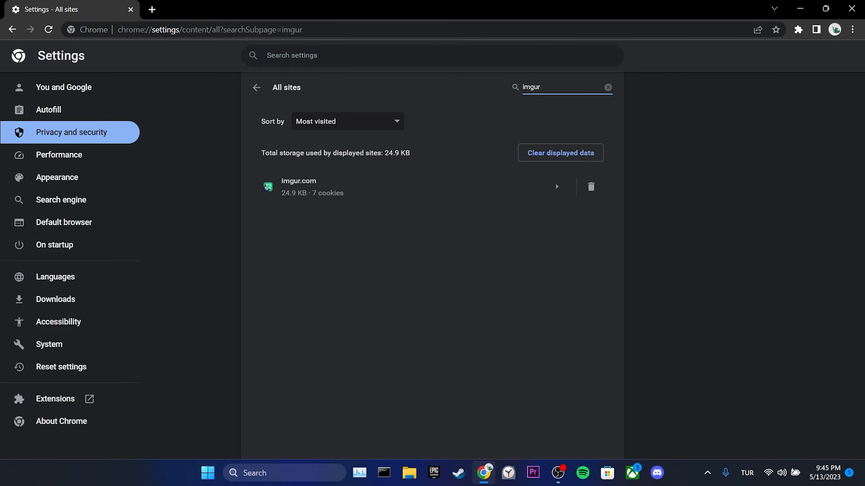
mouse_move(590, 187)
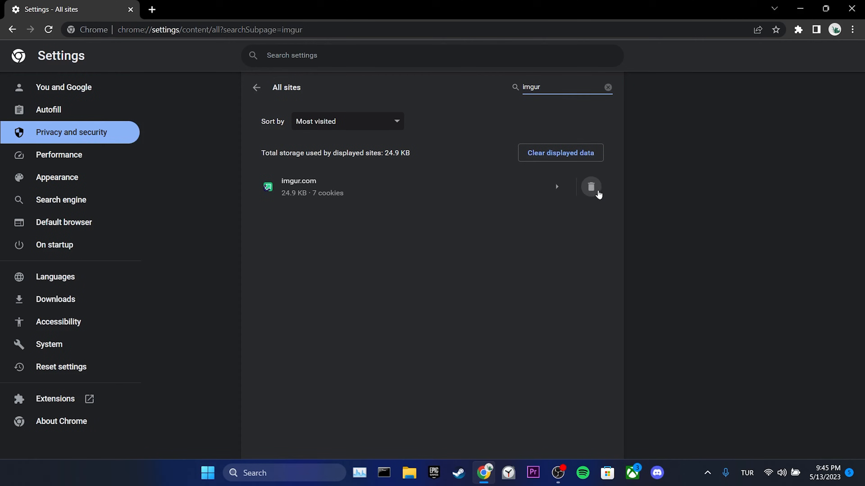
click(590, 186)
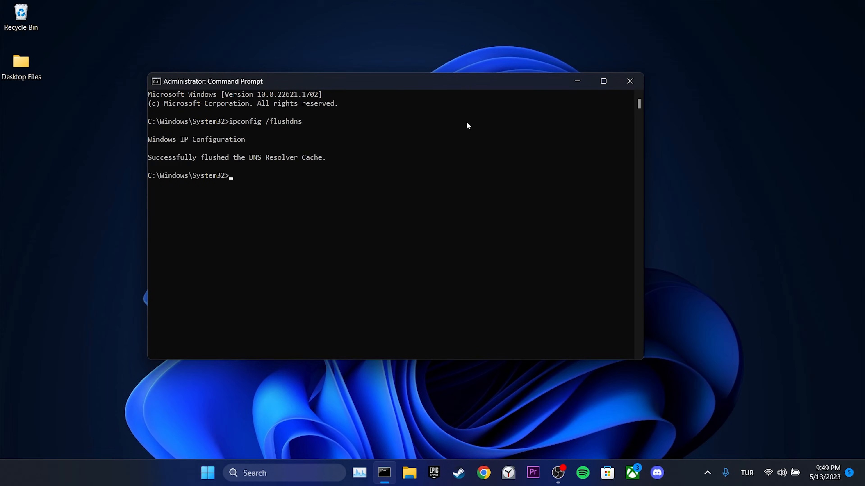
Run the ipconfig release command in the administrator Command Prompt.
text(ipconfig /re)
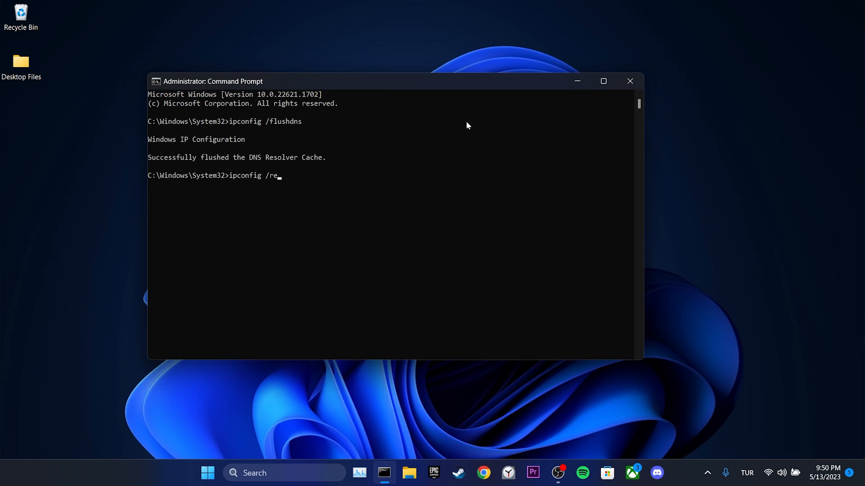
key(Return)
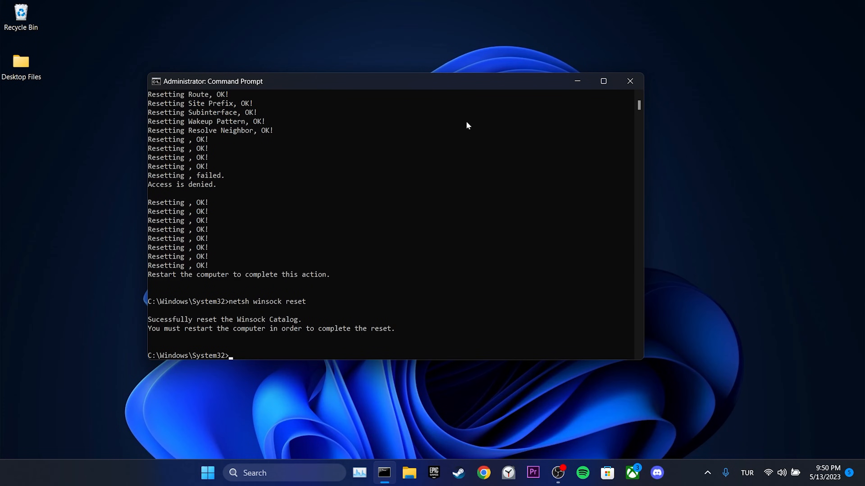
mouse_move(250, 351)
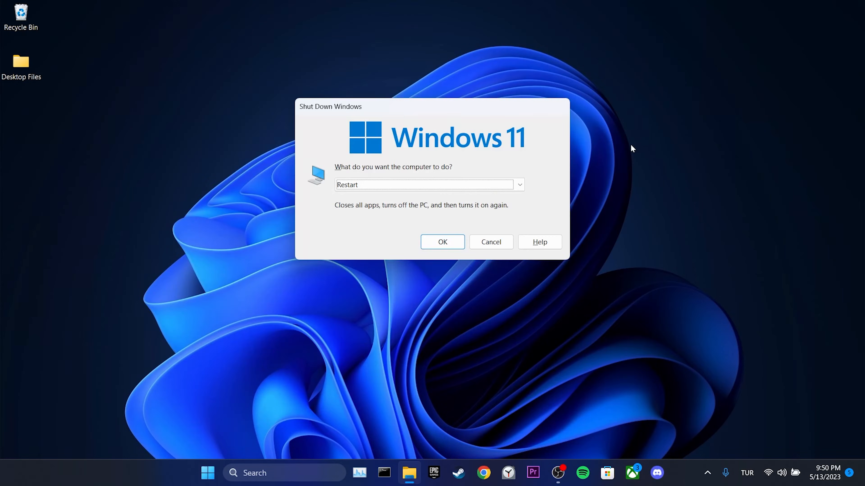
mouse_move(573, 197)
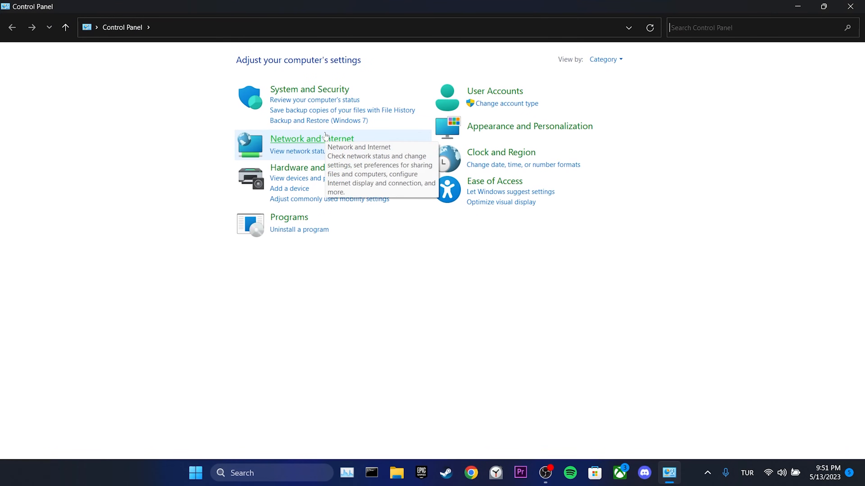
Reach Network and Sharing Center and show the Wi-Fi 2 connection's status window.
click(312, 138)
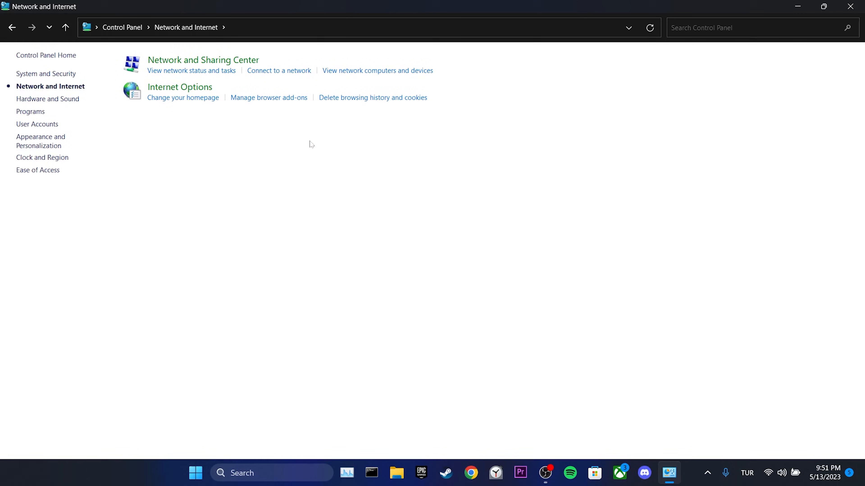
click(203, 59)
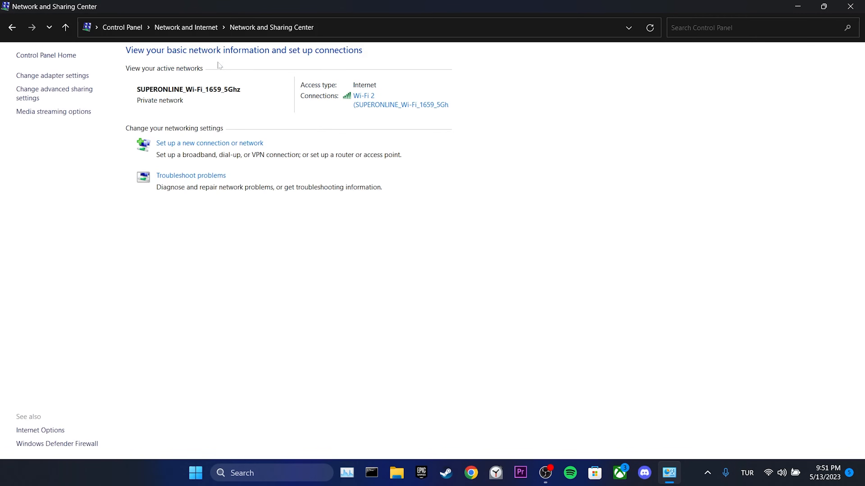
click(364, 96)
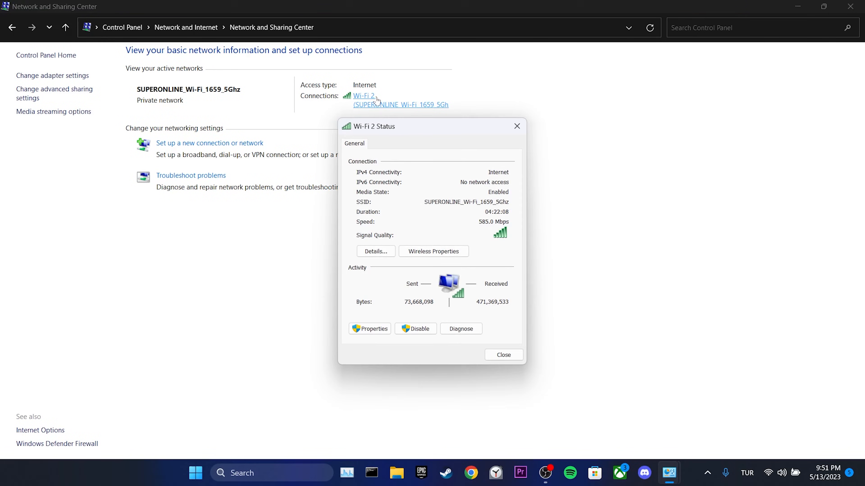
click(370, 329)
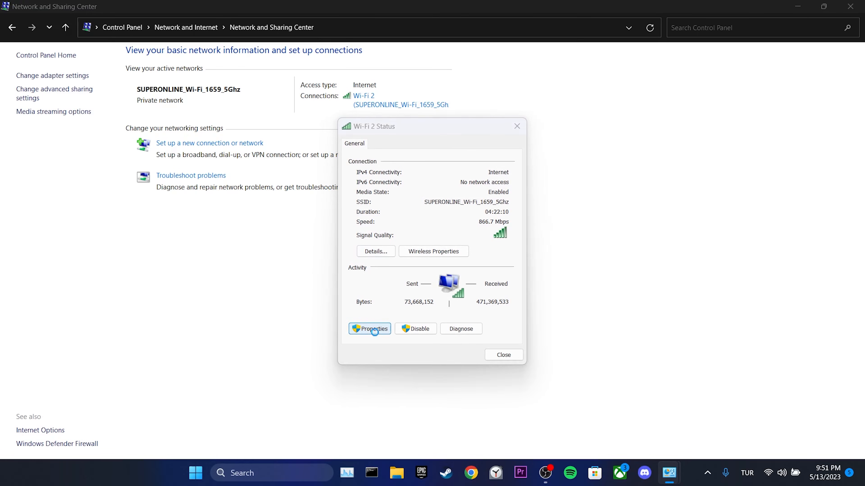
Set the Wi-Fi adapter's IPv4 DNS servers to 8.8.8.8 and 8.8.4.4 and close the status window.
click(370, 329)
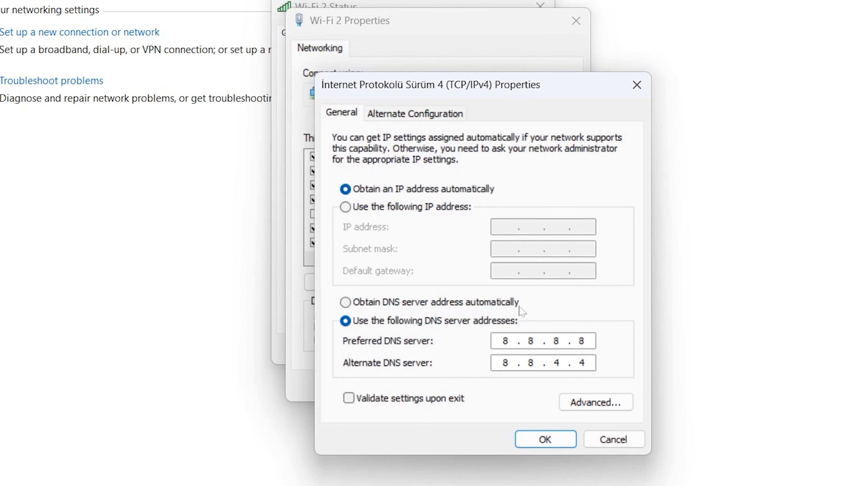
mouse_move(622, 388)
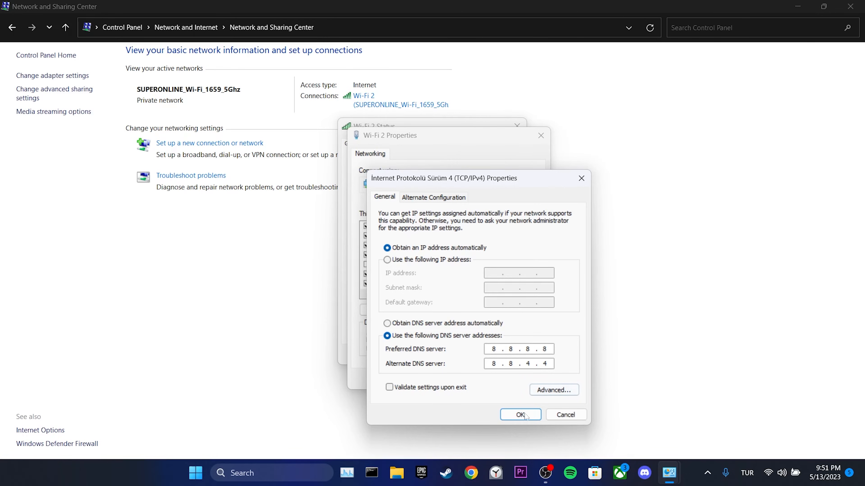
click(518, 415)
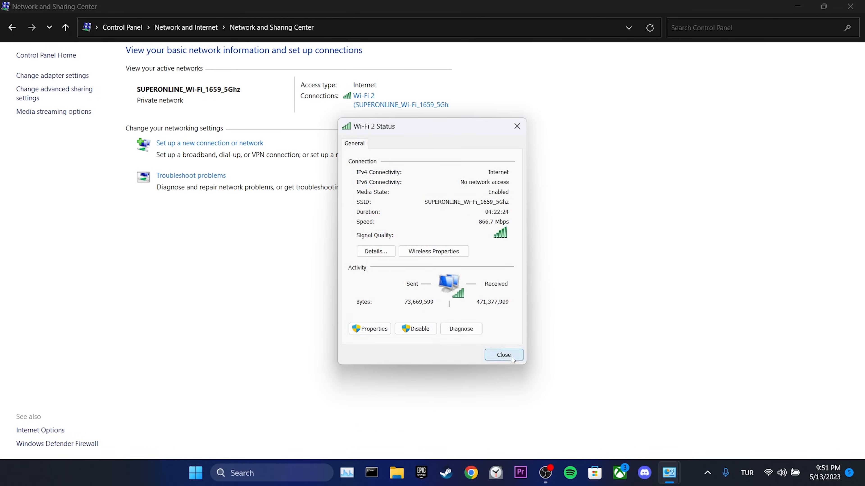
click(503, 354)
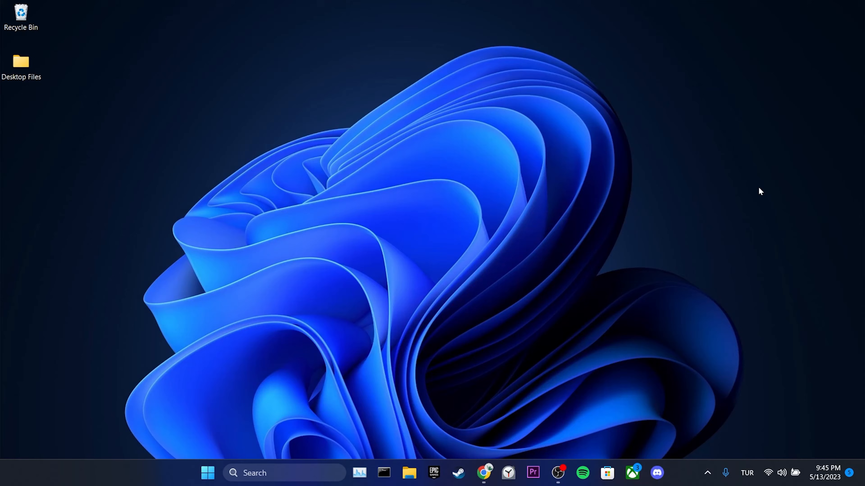
Return to Chrome, go to the Chrome Web Store and search for 'vpn'.
click(483, 473)
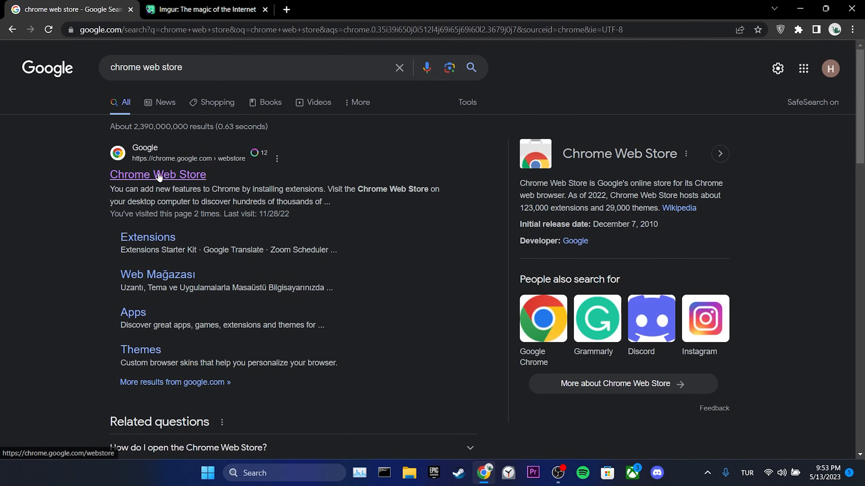
click(157, 175)
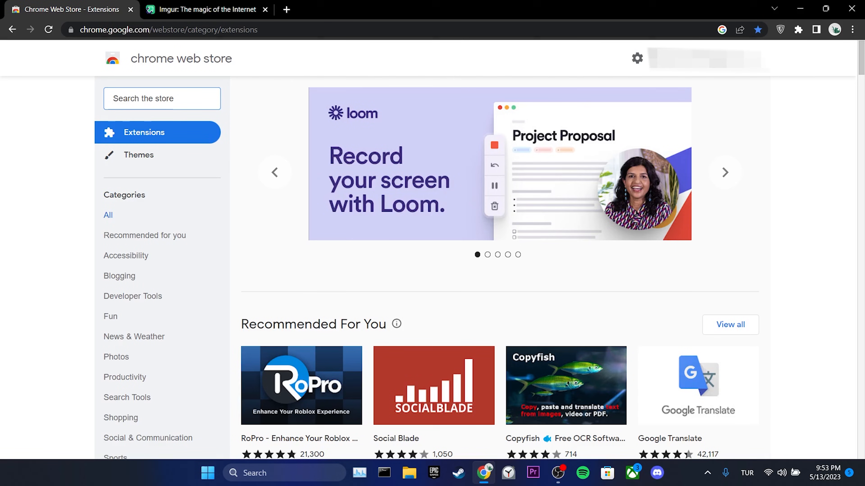
text(vpn)
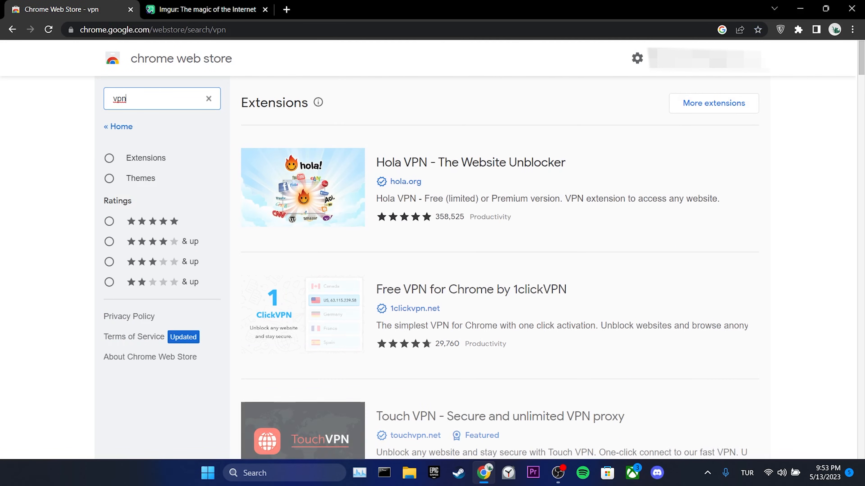
mouse_move(423, 415)
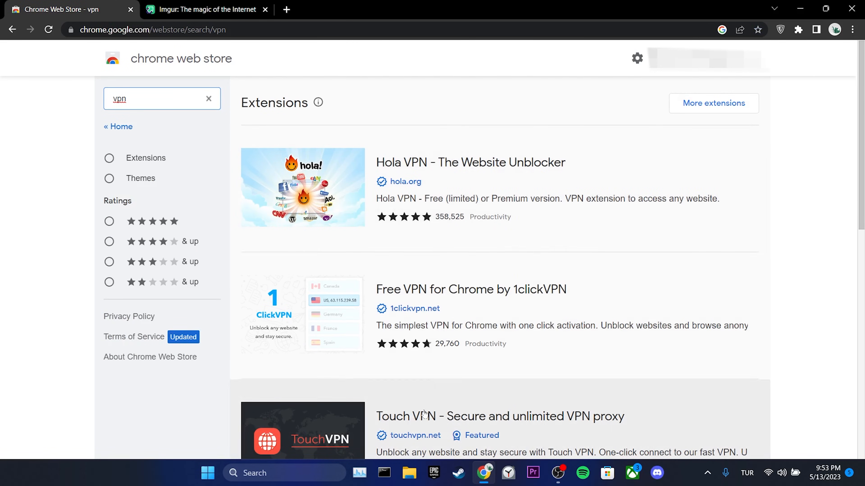
mouse_move(492, 223)
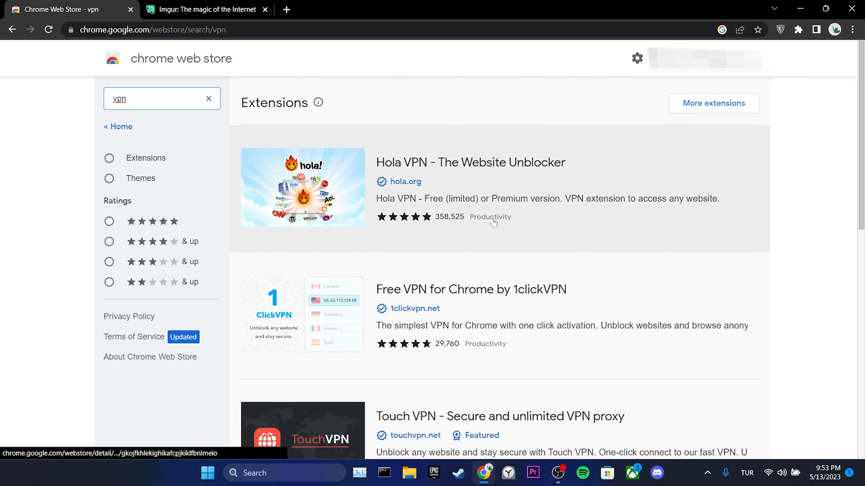
Turn on ZenMate VPN protection from its extension panel.
click(781, 29)
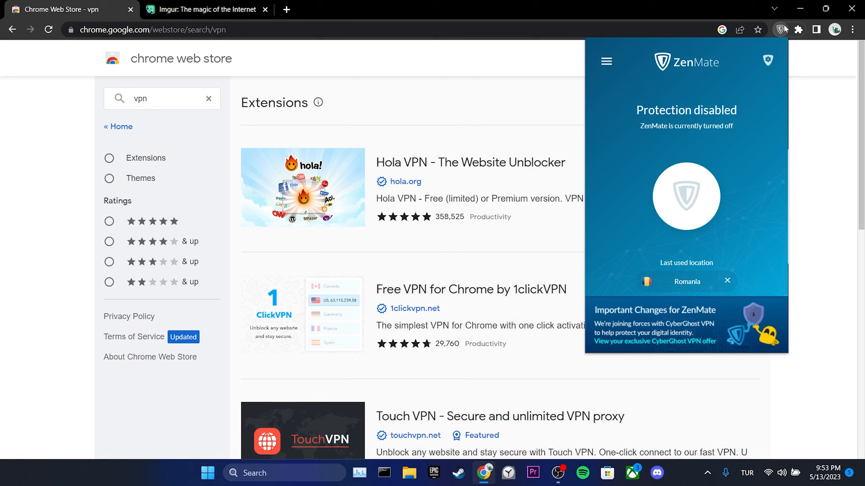
click(686, 197)
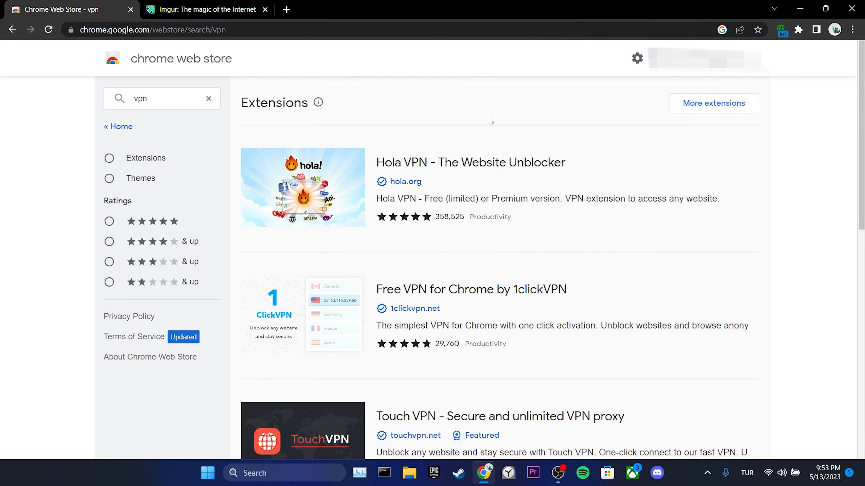
Switch to the Imgur tab and scroll the feed to confirm images now load.
click(207, 9)
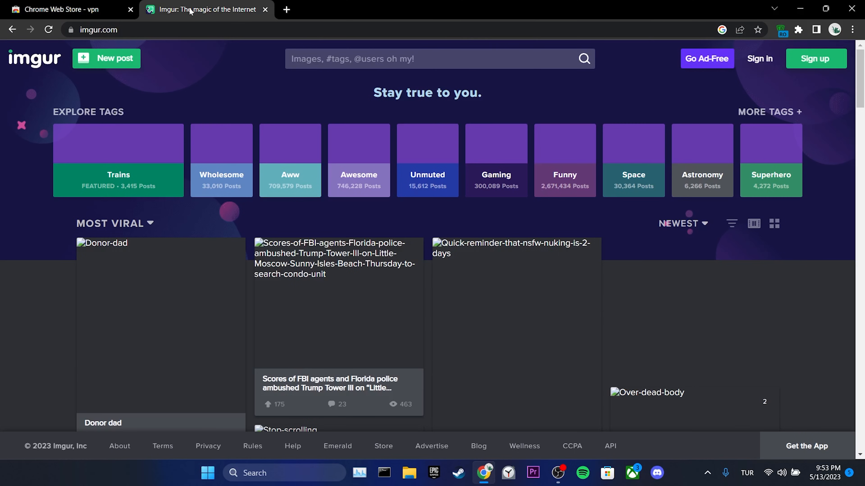
scroll(down, 3)
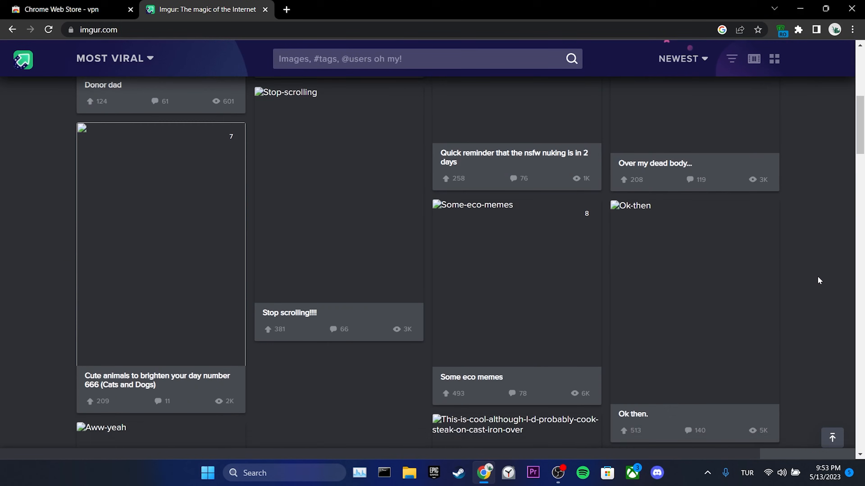
scroll(up, 3)
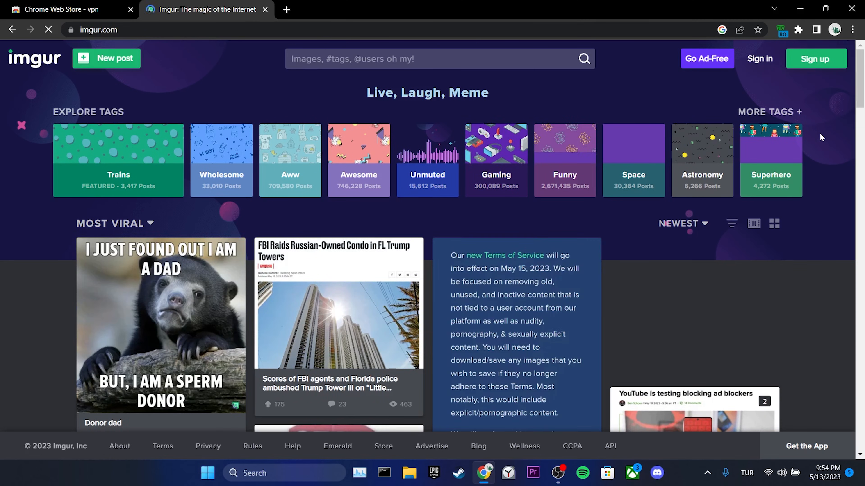
scroll(down, 3)
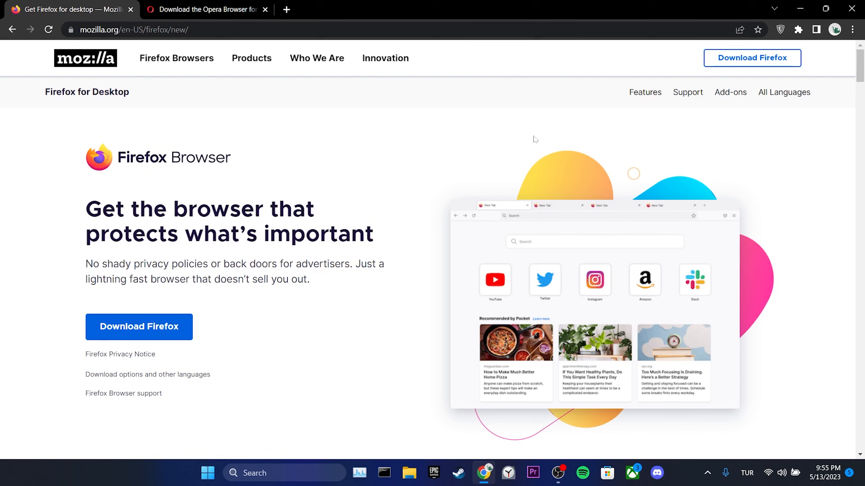
mouse_move(224, 309)
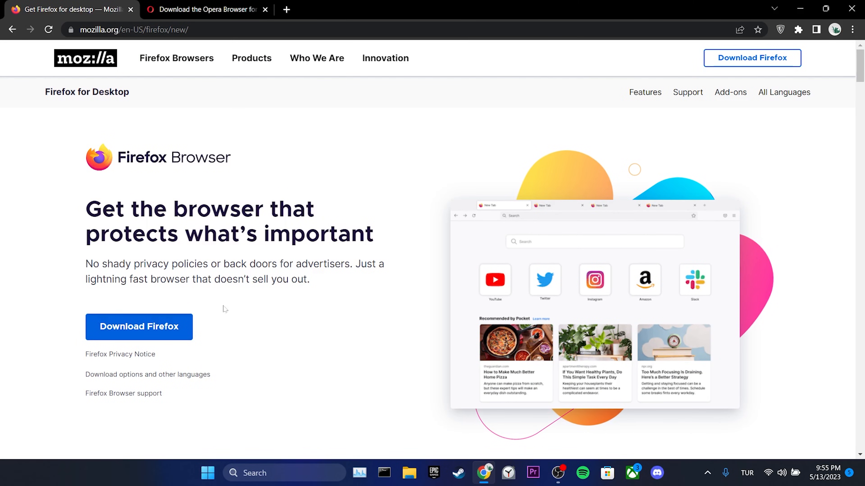
Switch tabs to the Firefox download page offered as an alternative browser.
click(204, 9)
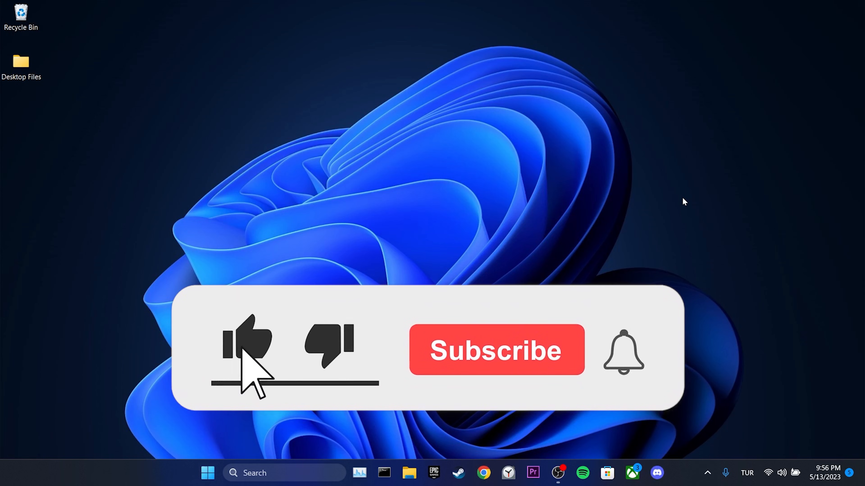
click(494, 350)
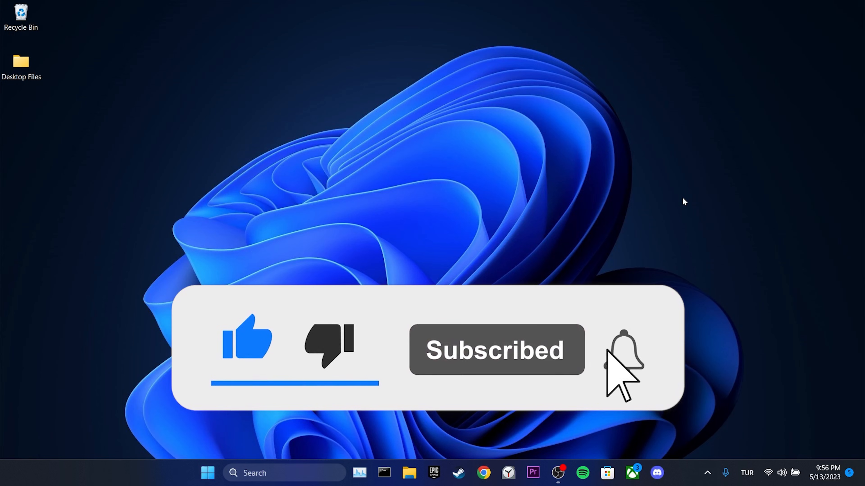
click(621, 351)
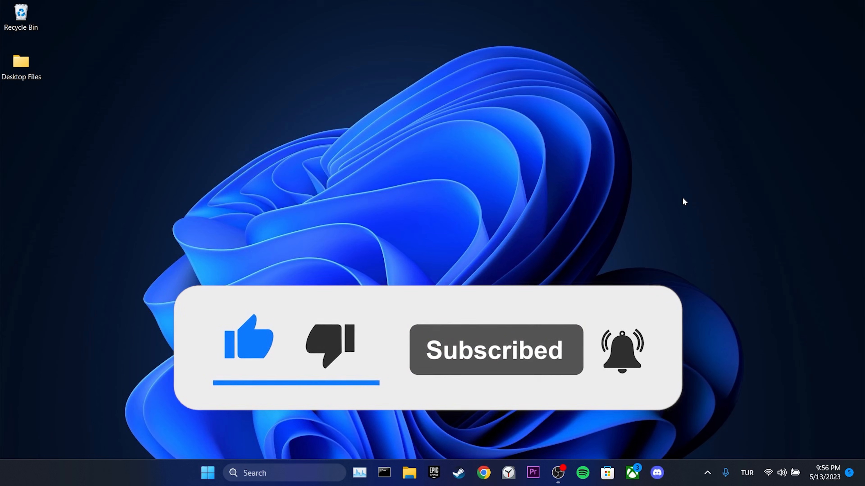